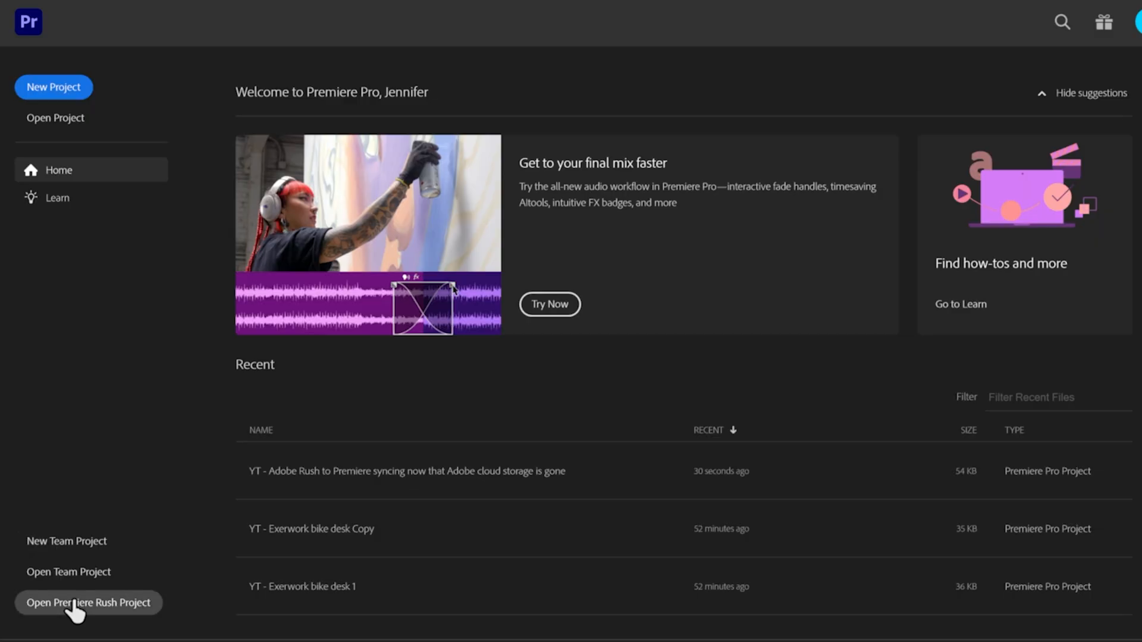
# - From the Home screen sidebar, open the Premiere Rush project browser sorted by date modified
pyautogui.click(87, 603)
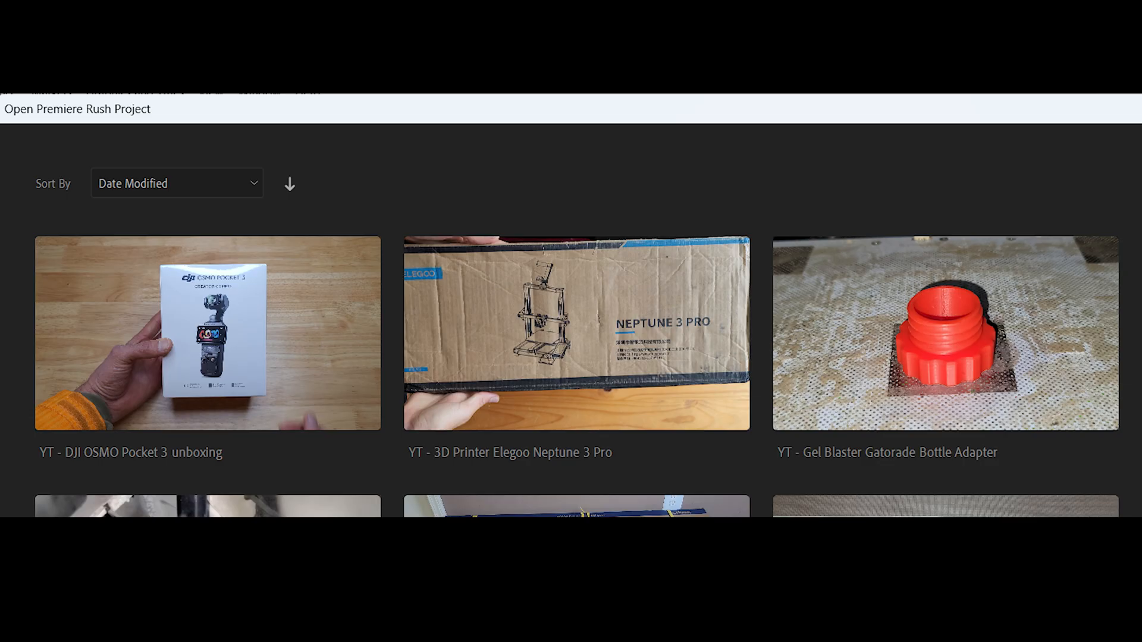